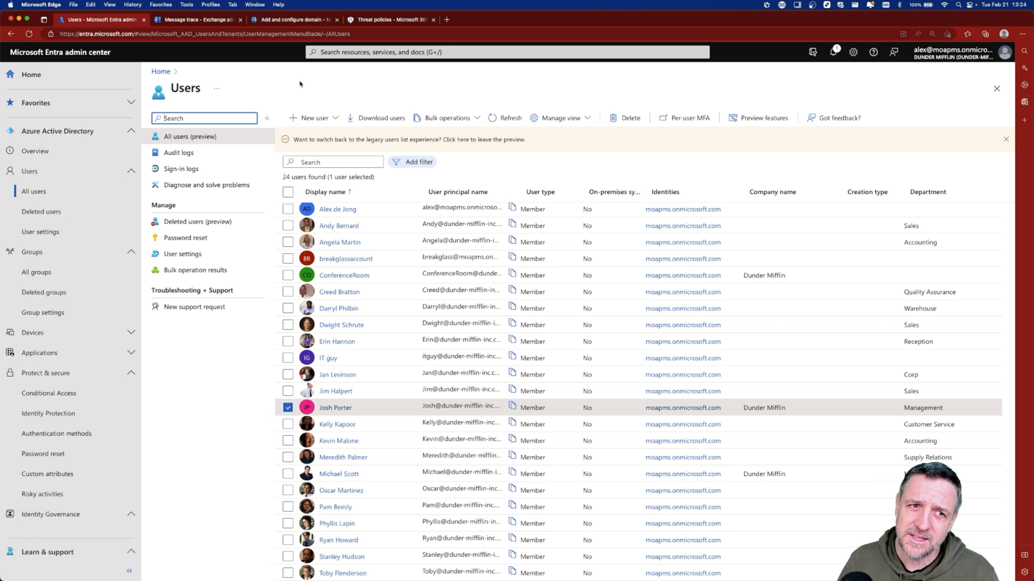
mouse_move(60, 53)
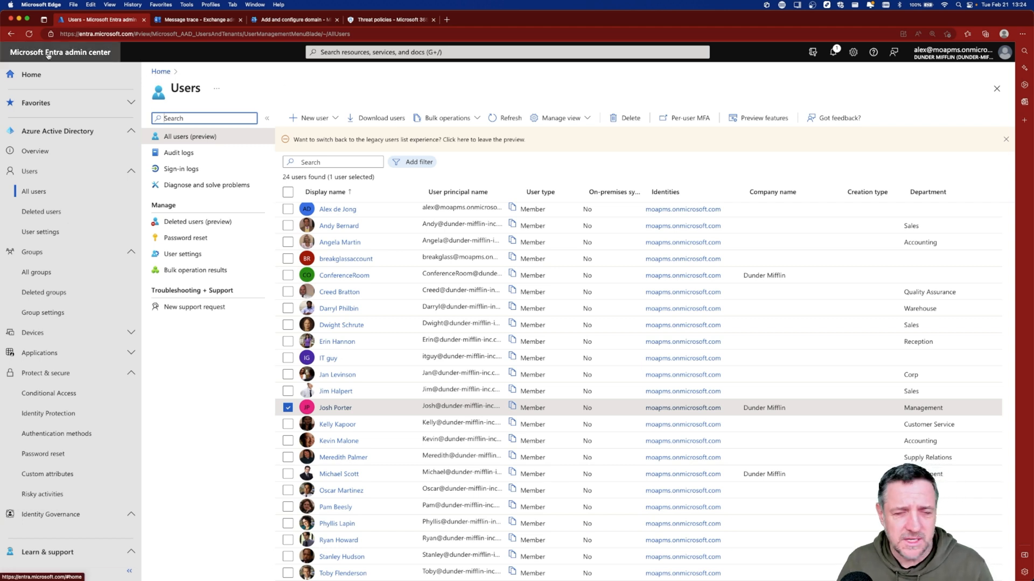
mouse_move(47, 54)
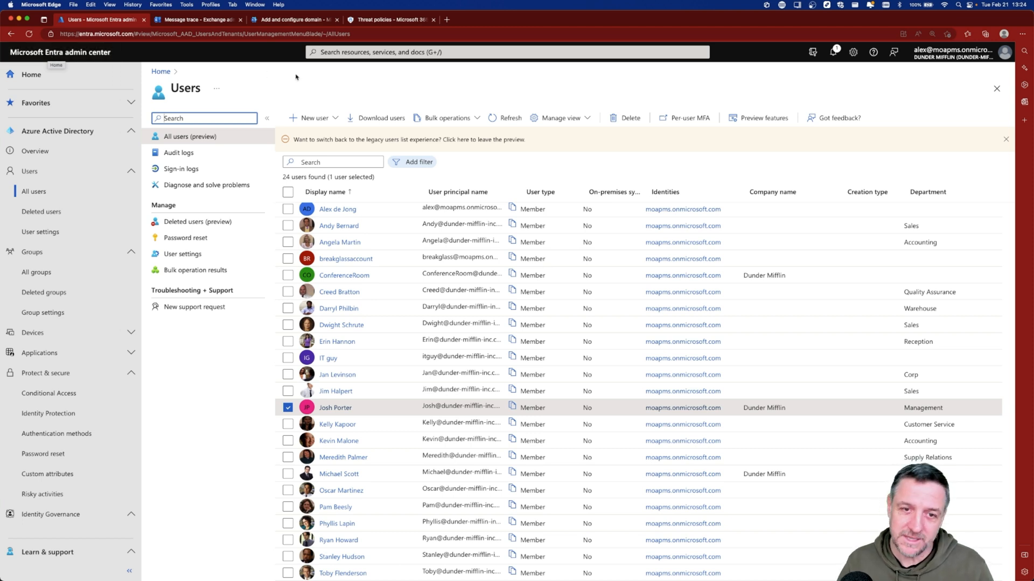
mouse_move(247, 92)
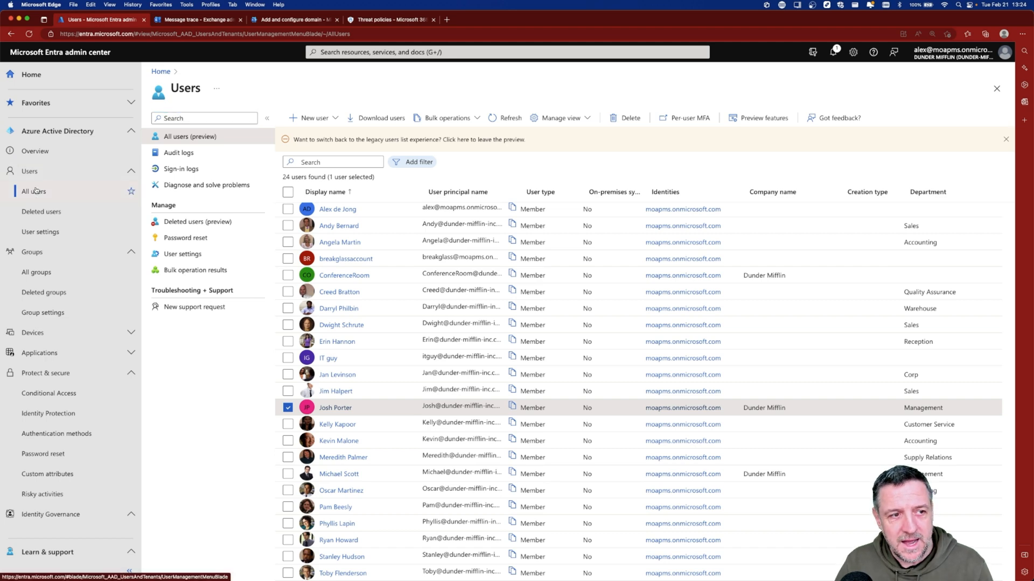
left_click(288, 408)
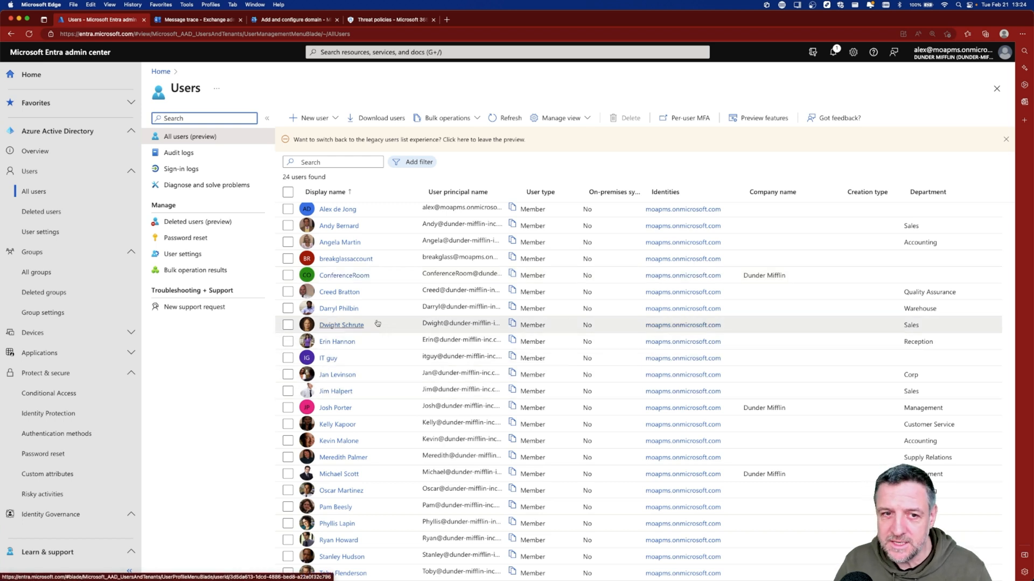
mouse_move(370, 323)
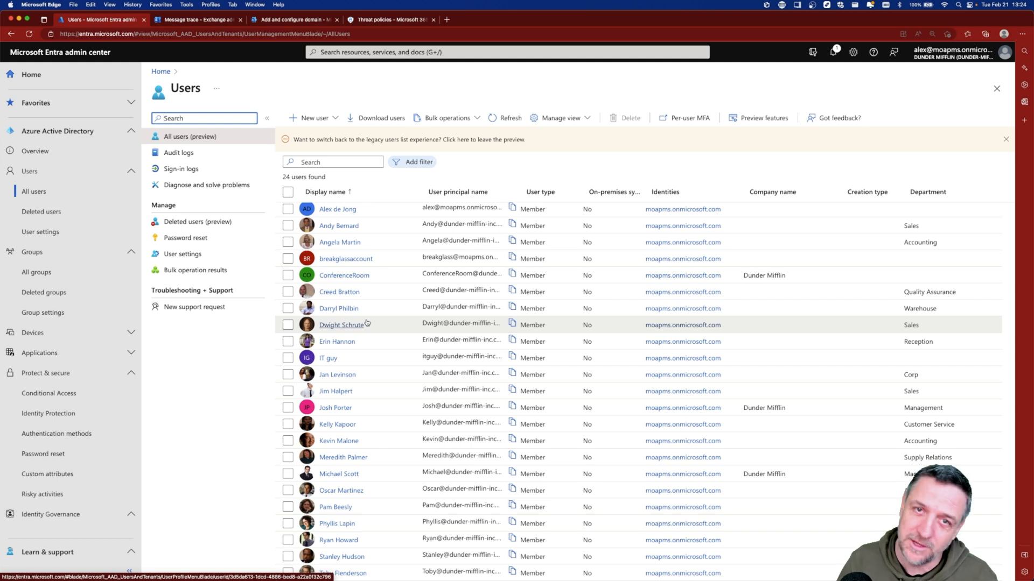
left_click(337, 375)
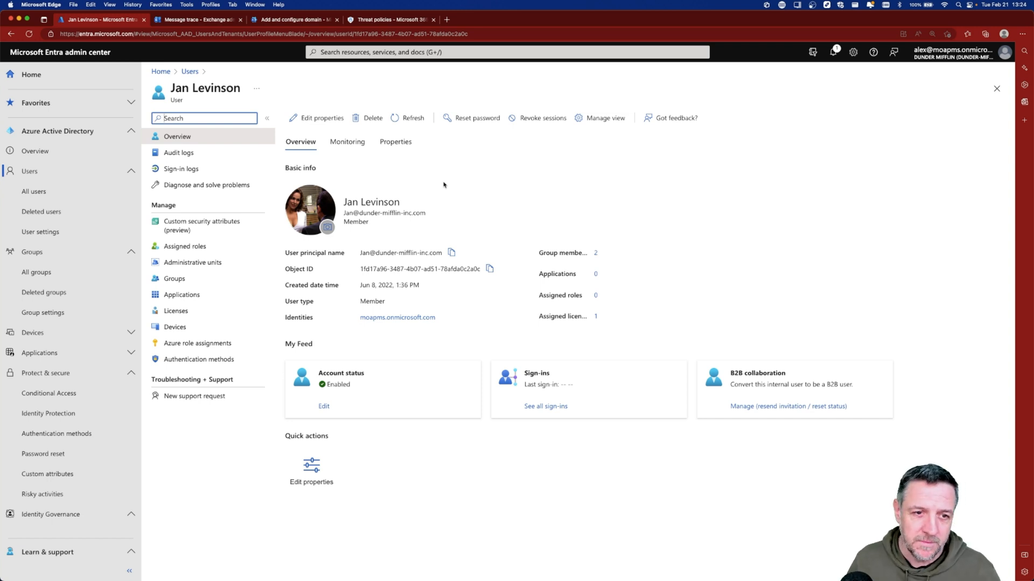
left_click(190, 71)
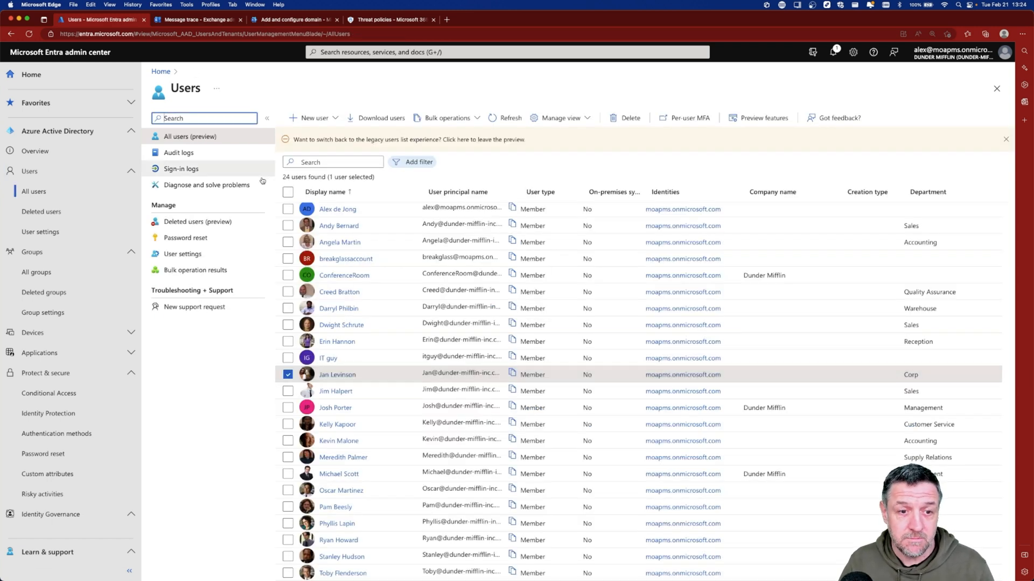
left_click(338, 476)
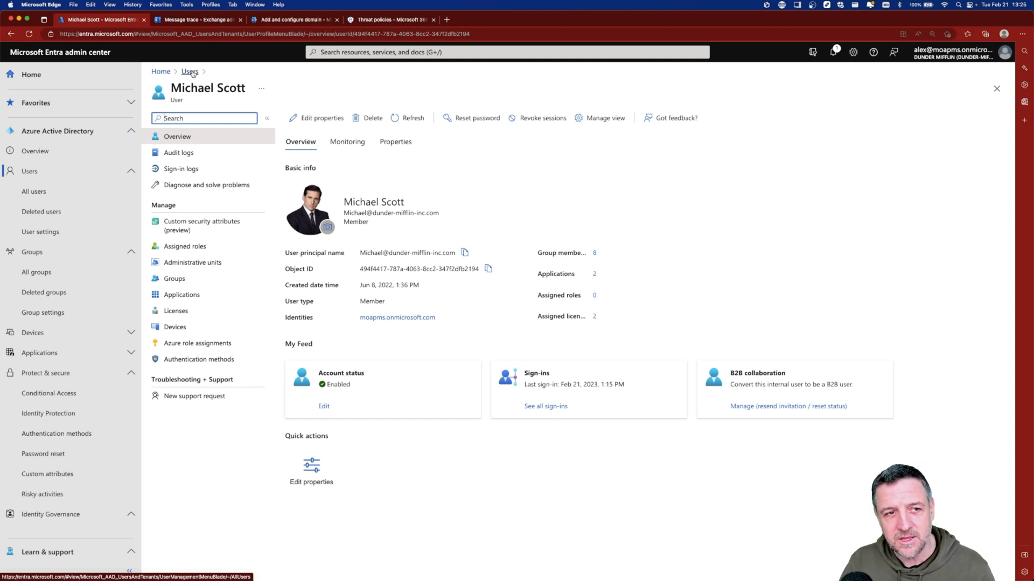
left_click(190, 71)
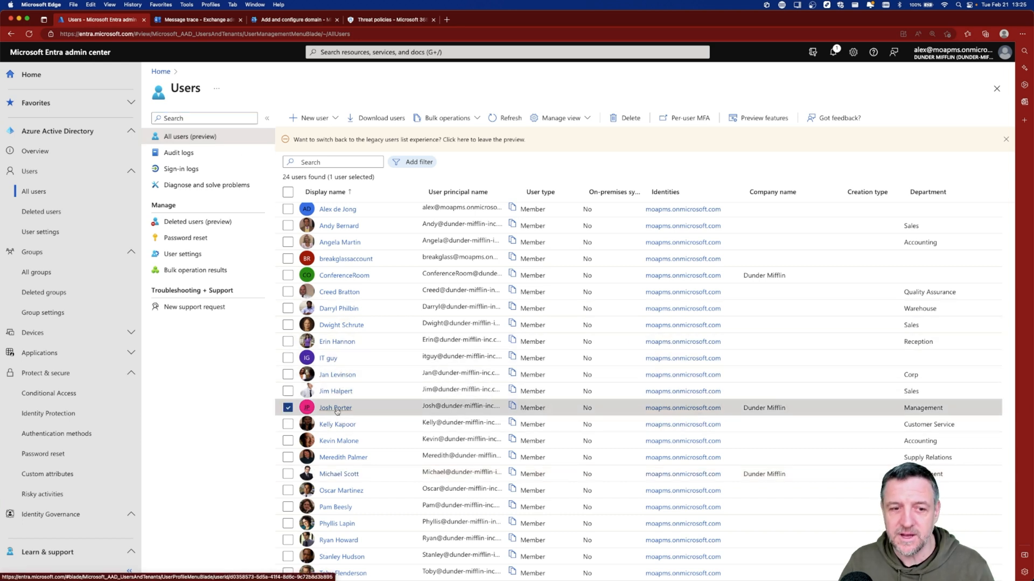
left_click(335, 408)
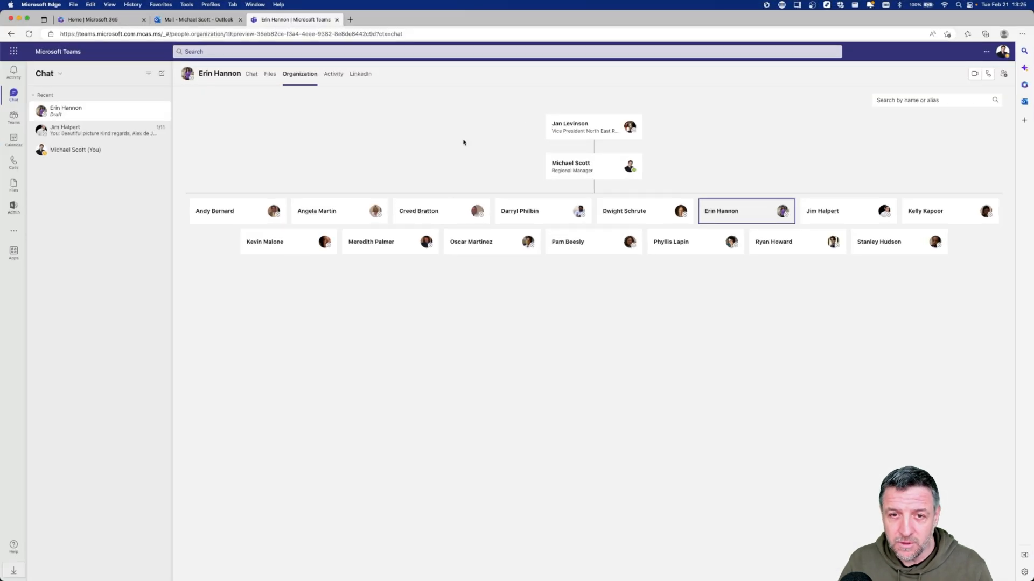
mouse_move(581, 178)
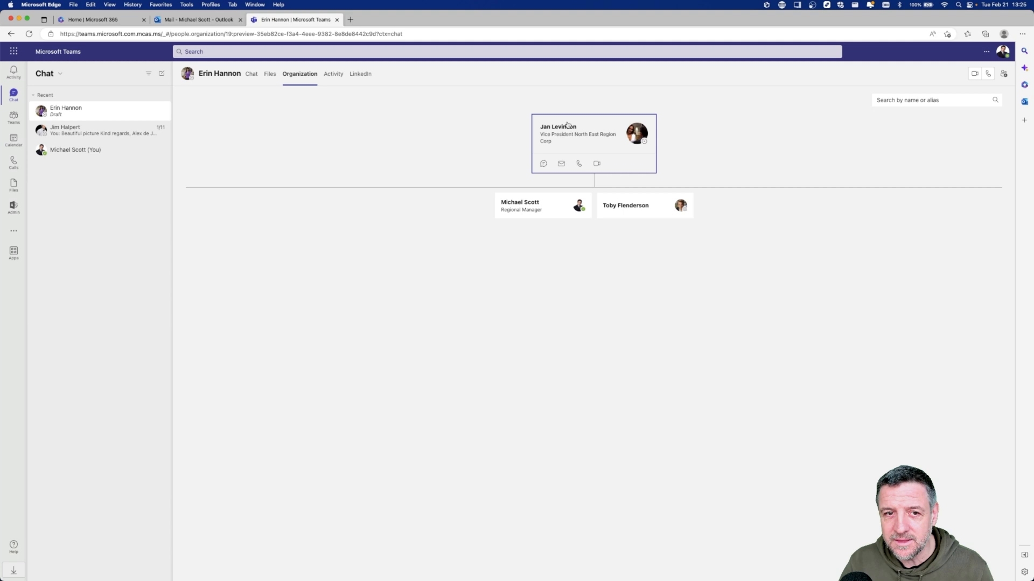
mouse_move(536, 106)
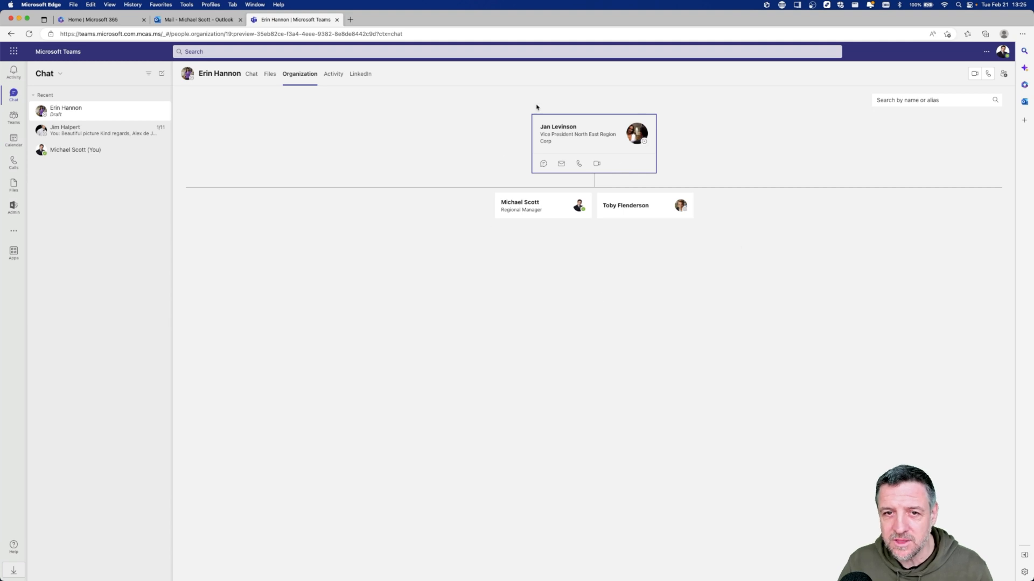
mouse_move(569, 233)
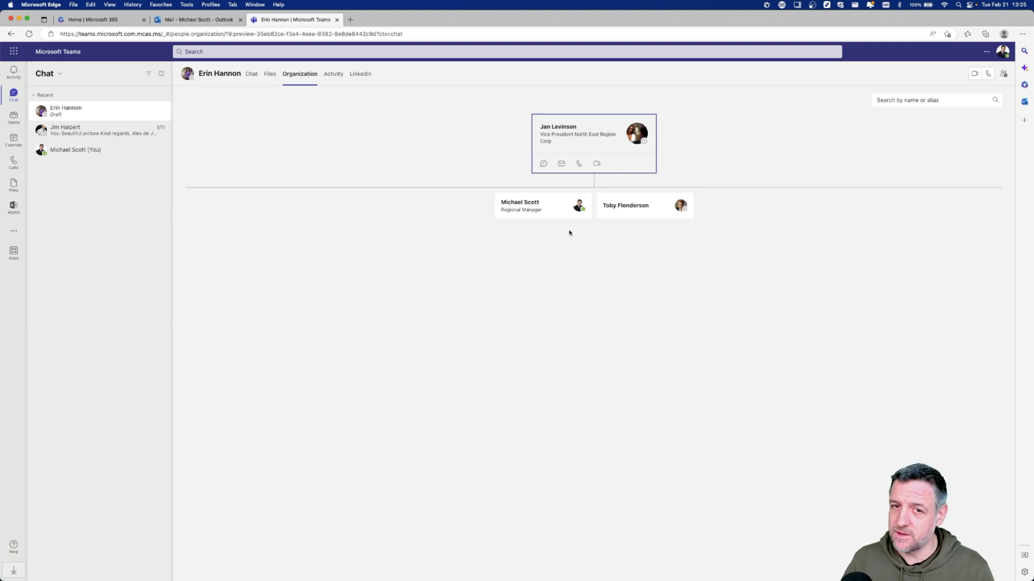
mouse_move(537, 149)
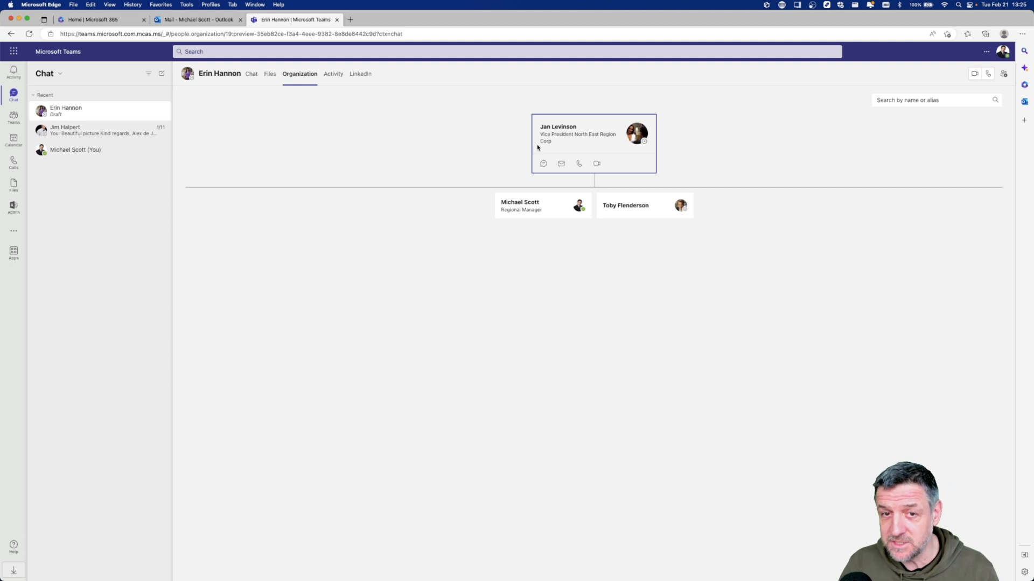
mouse_move(593, 141)
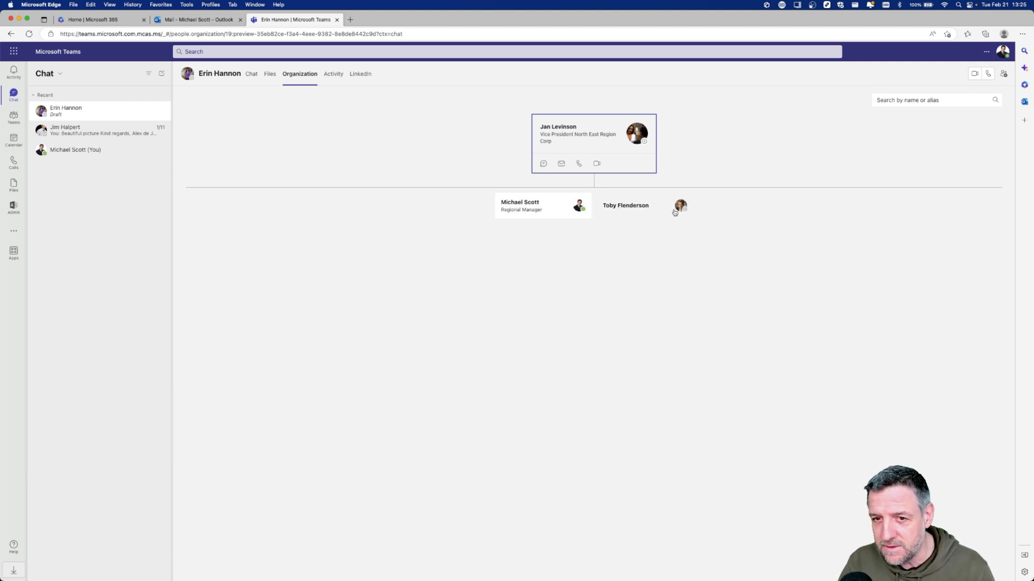
Check Toby Flenderson and Michael Scott as Jan Levinson's only direct reports in the org chart.
left_click(625, 205)
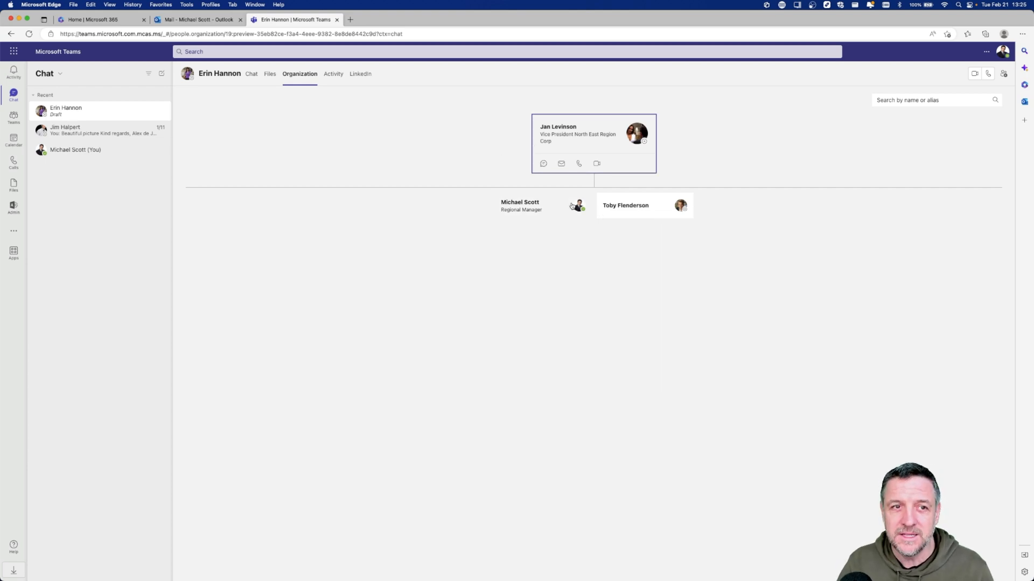
left_click(99, 19)
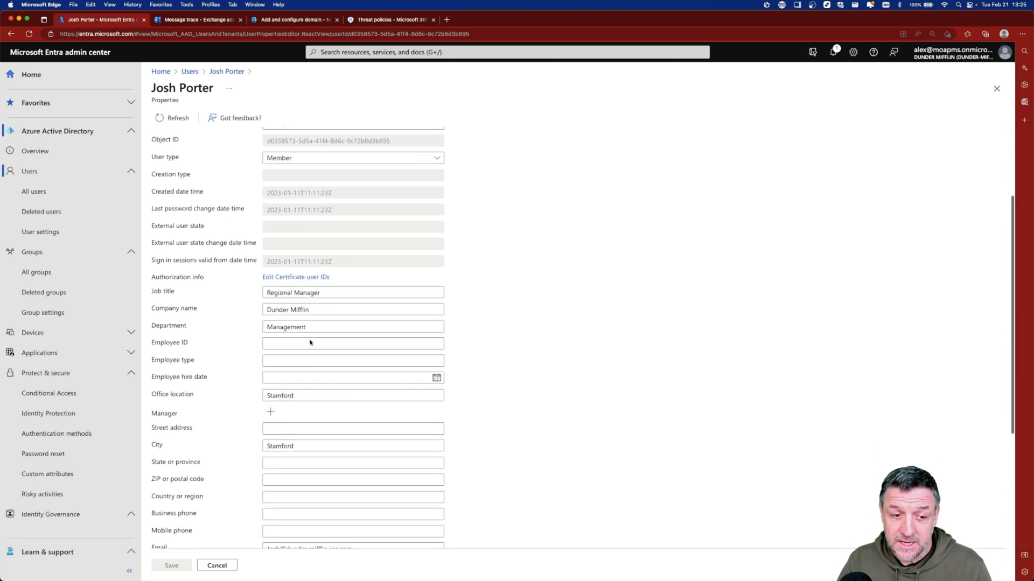
Set Josh Porter's Manager field to Jan Levinson and save his properties.
scroll("down", 3)
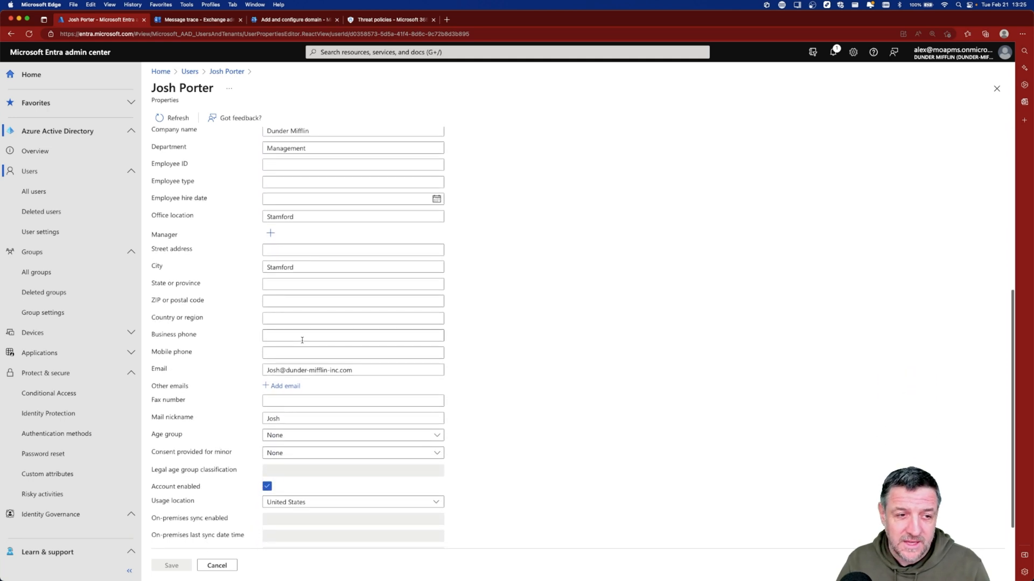
mouse_move(270, 234)
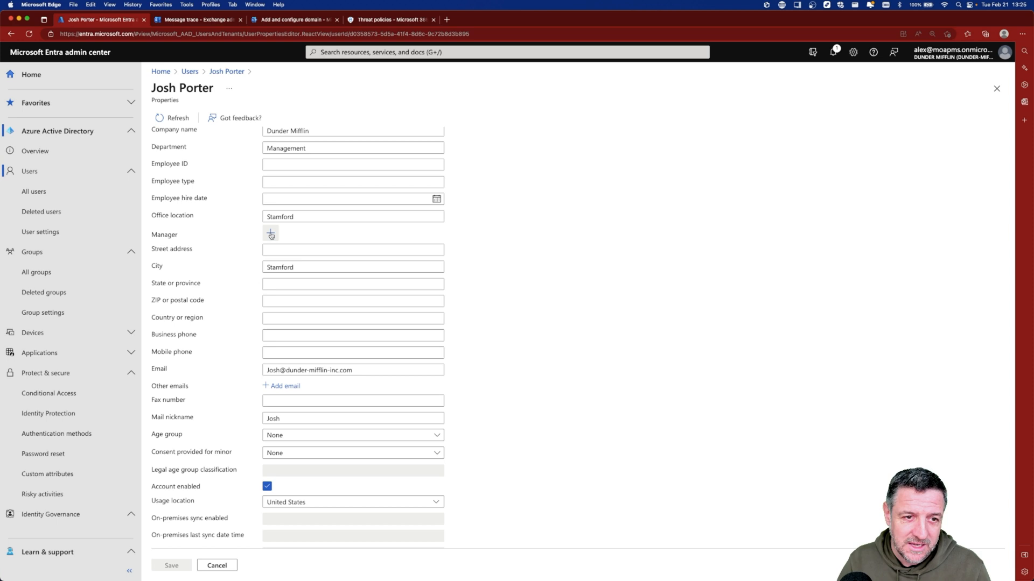
left_click(269, 234)
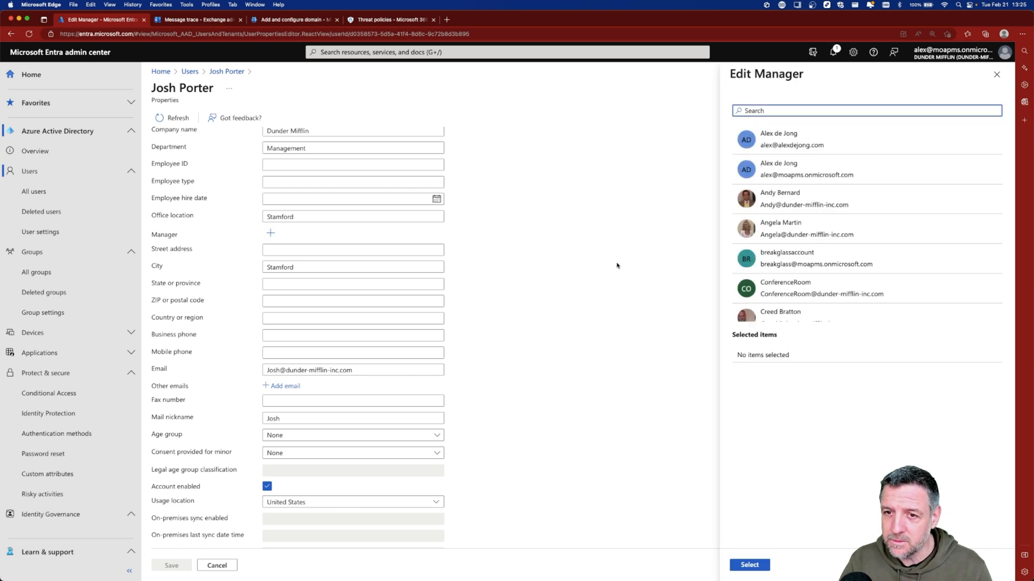
scroll("down", 3)
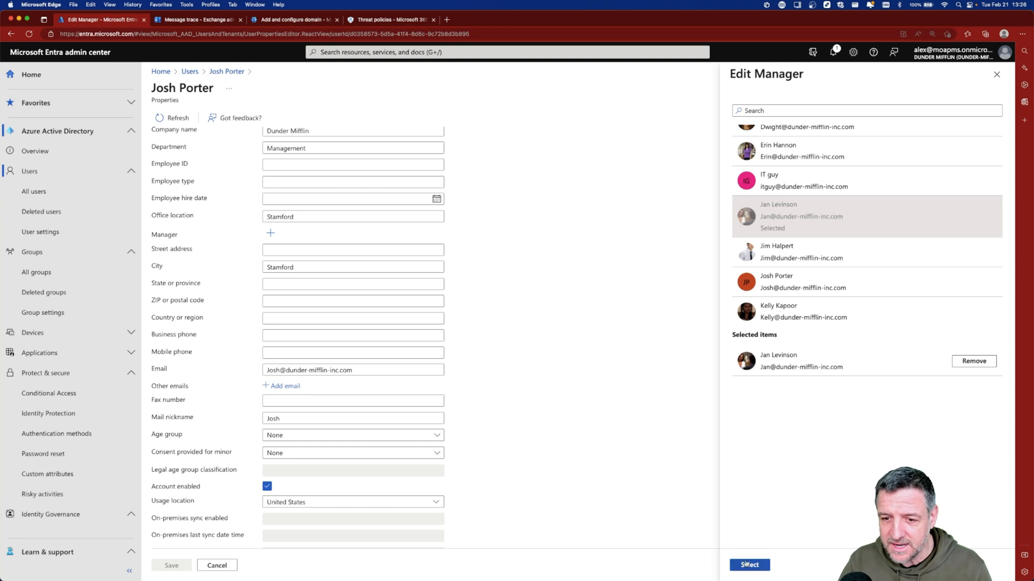
left_click(749, 564)
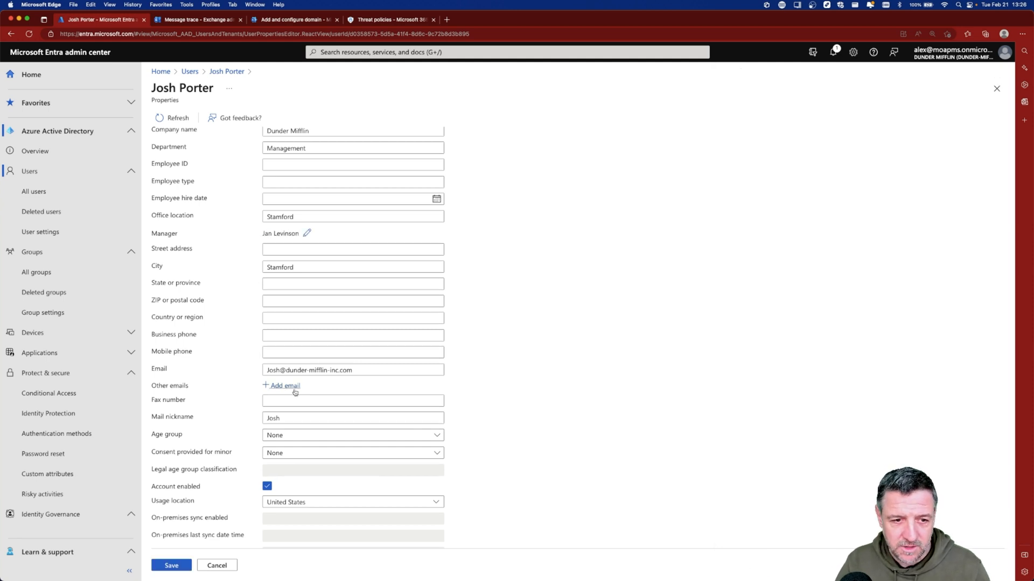
left_click(171, 564)
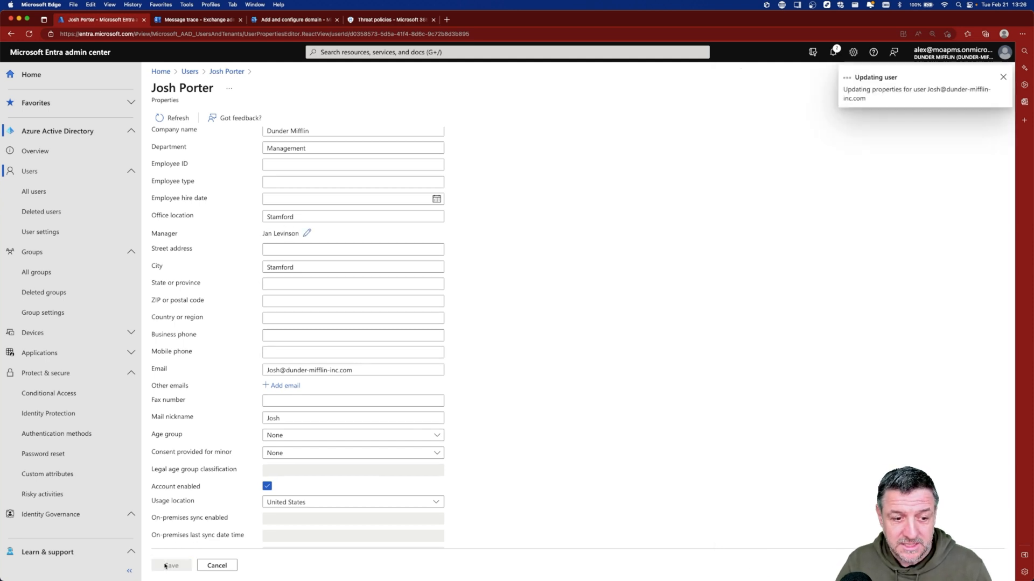
left_click(171, 565)
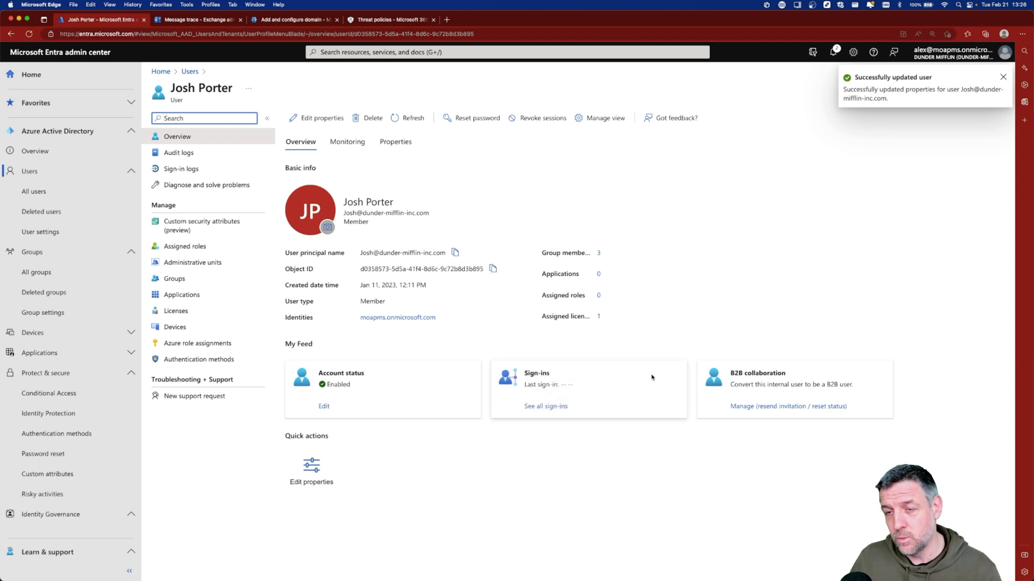
Open Creed Bratton's editable properties and scroll to his Manager, Michael Scott.
left_click(1003, 77)
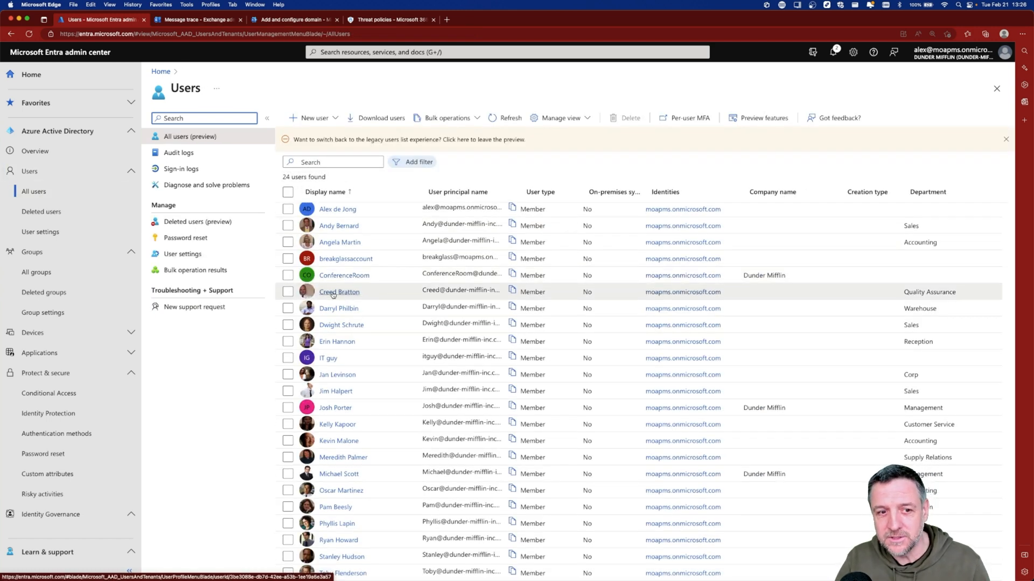
left_click(338, 292)
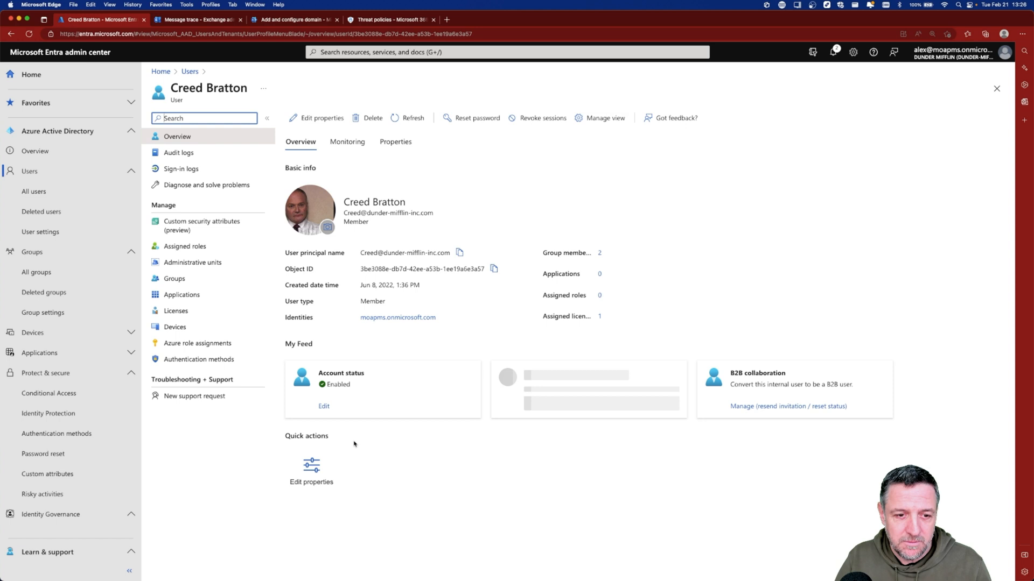
left_click(321, 117)
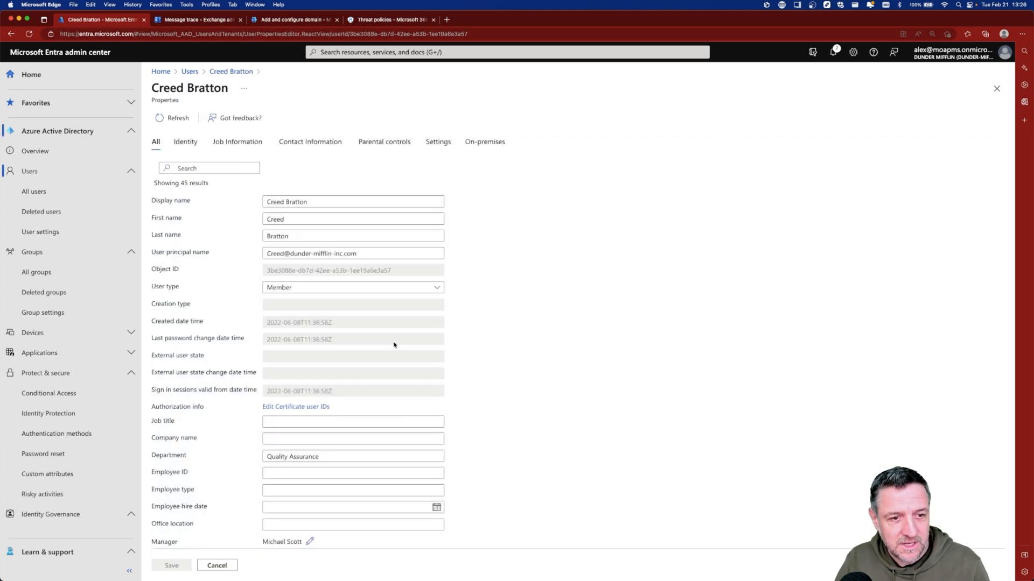
scroll("down", 3)
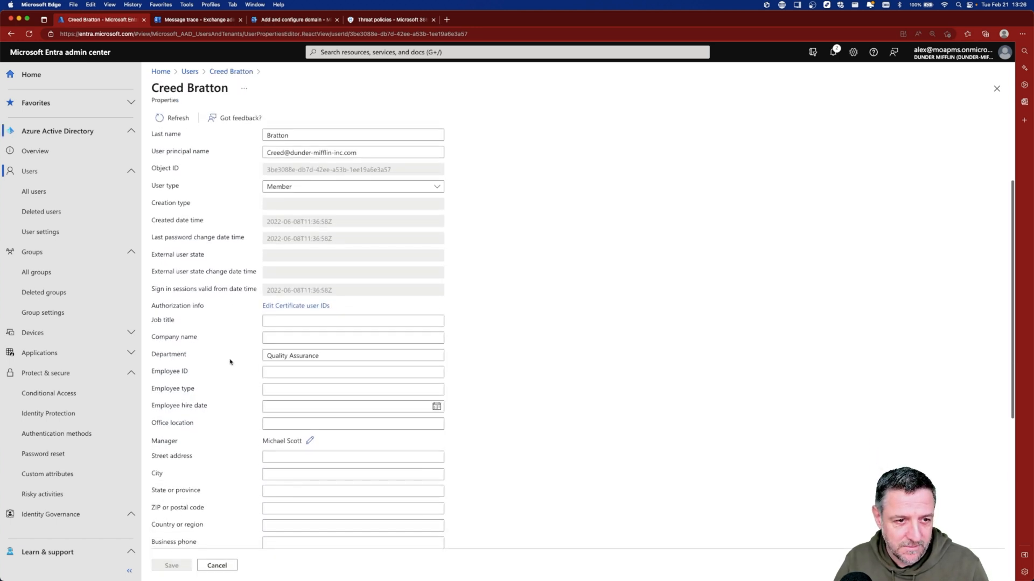
scroll("down", 3)
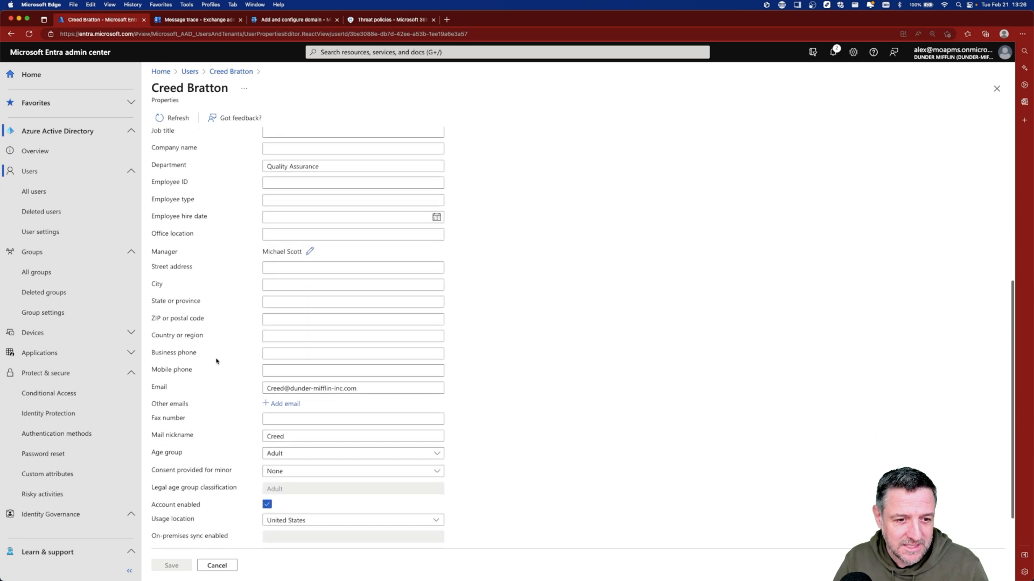
mouse_move(276, 257)
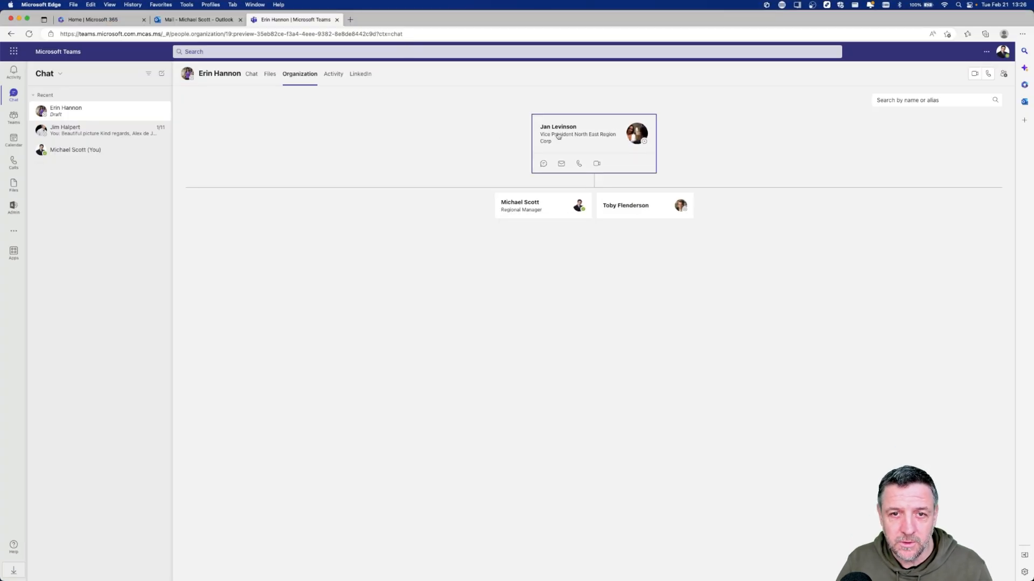
Confirm Josh Porter under Jan Levinson, then view Michael Scott's reports including Creed Bratton.
left_click(541, 205)
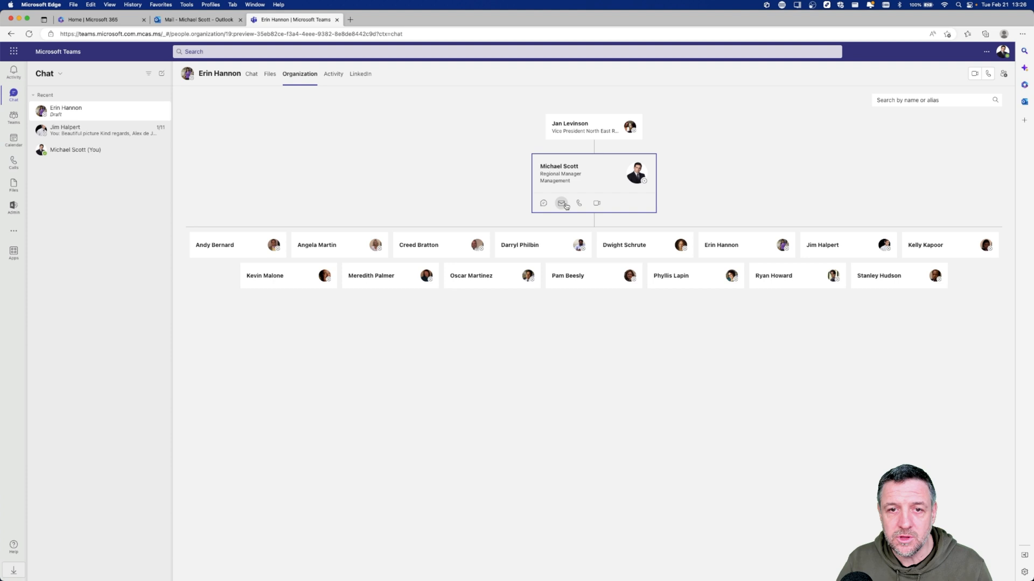
left_click(592, 126)
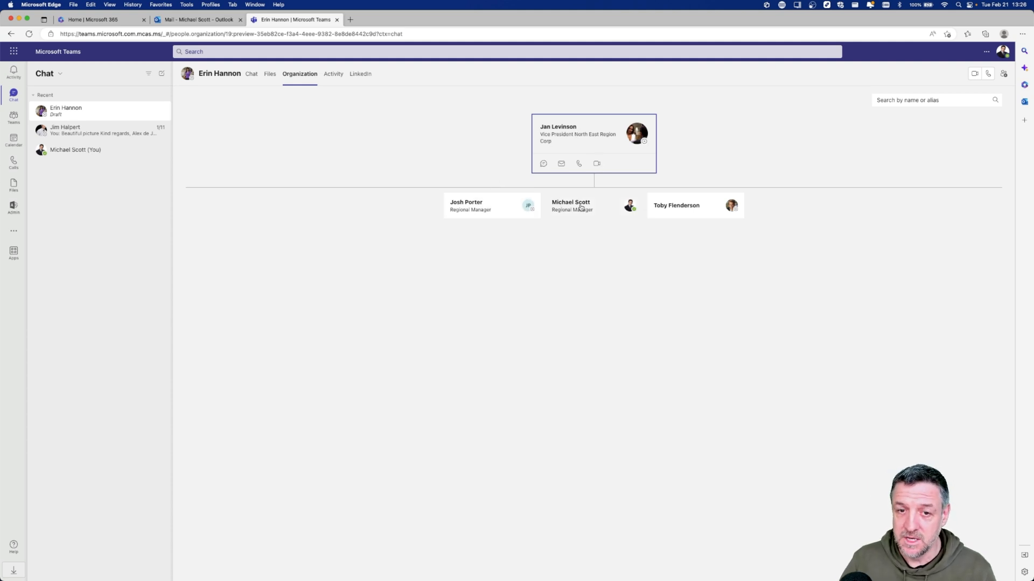
left_click(571, 206)
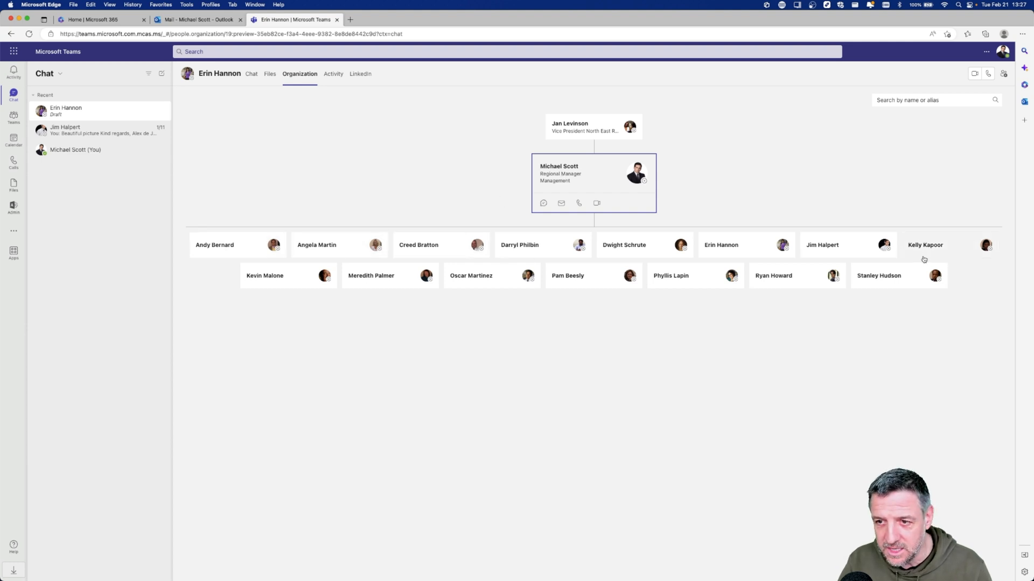
mouse_move(556, 250)
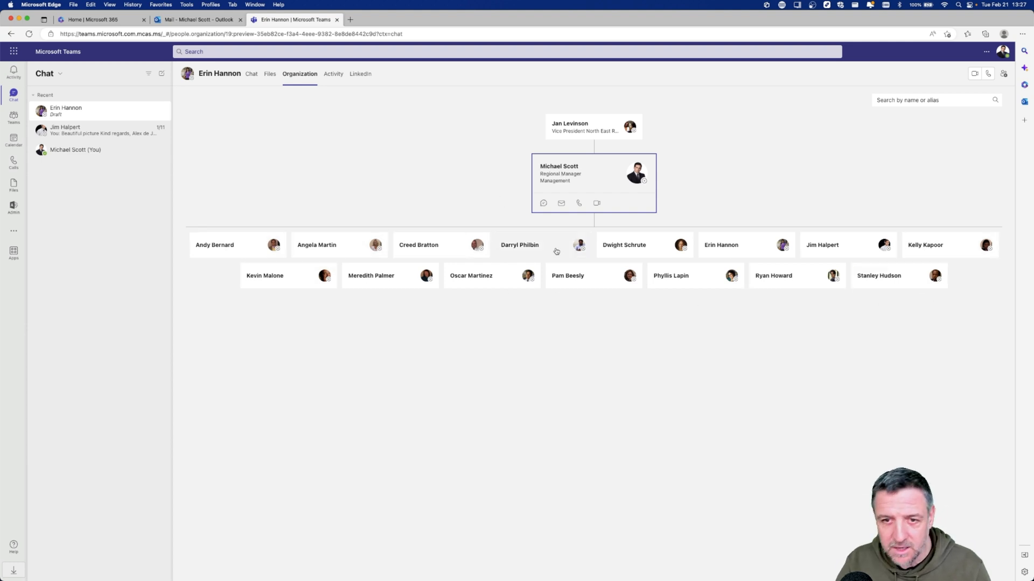
mouse_move(598, 187)
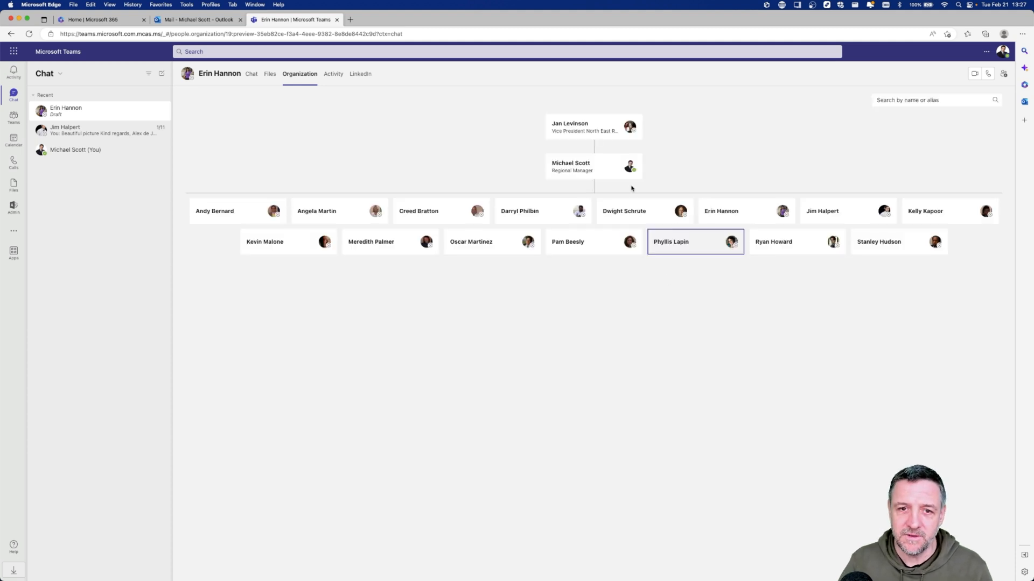
mouse_move(745, 211)
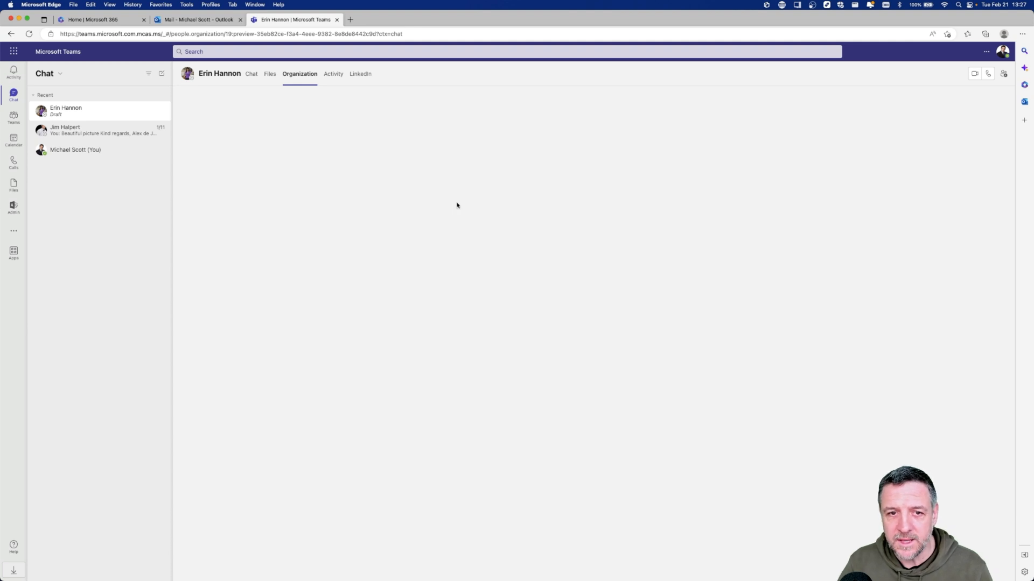
left_click(299, 73)
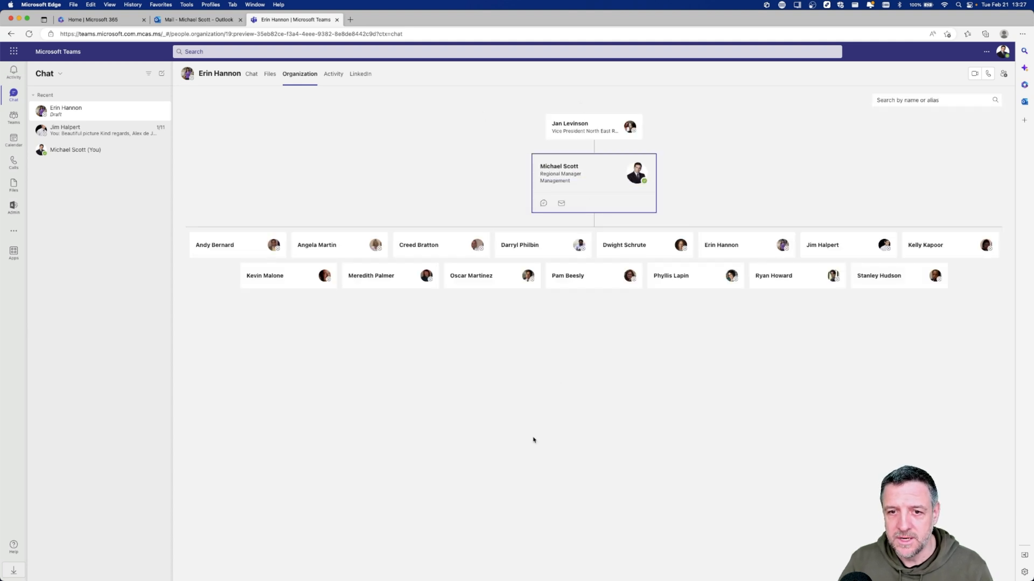